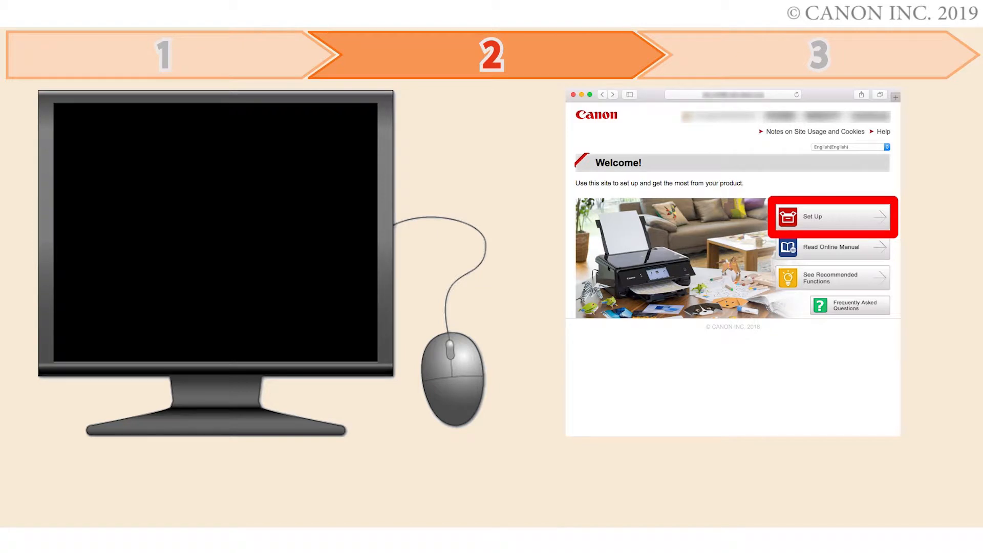
Start the wireless connection from the link icon on the printer's home screen
click(830, 216)
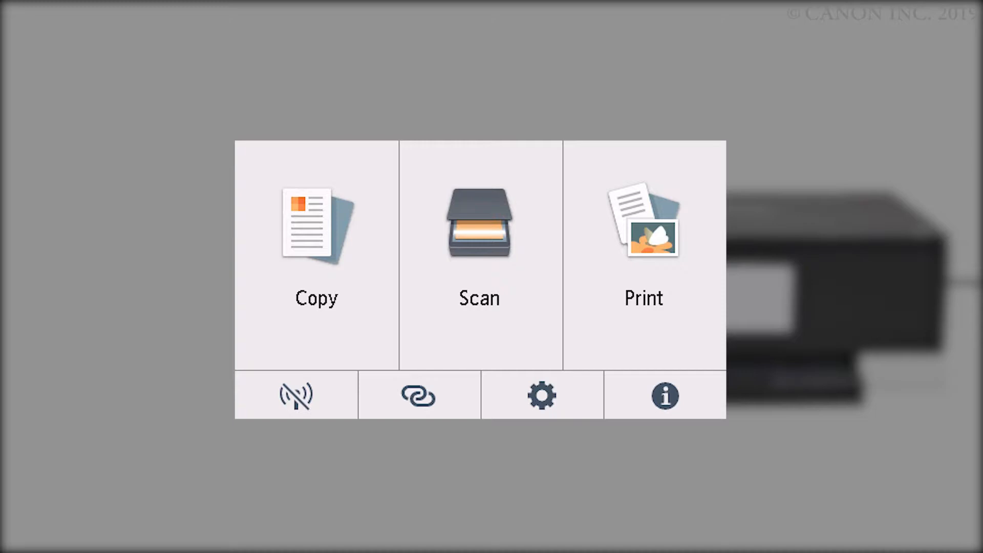
click(418, 395)
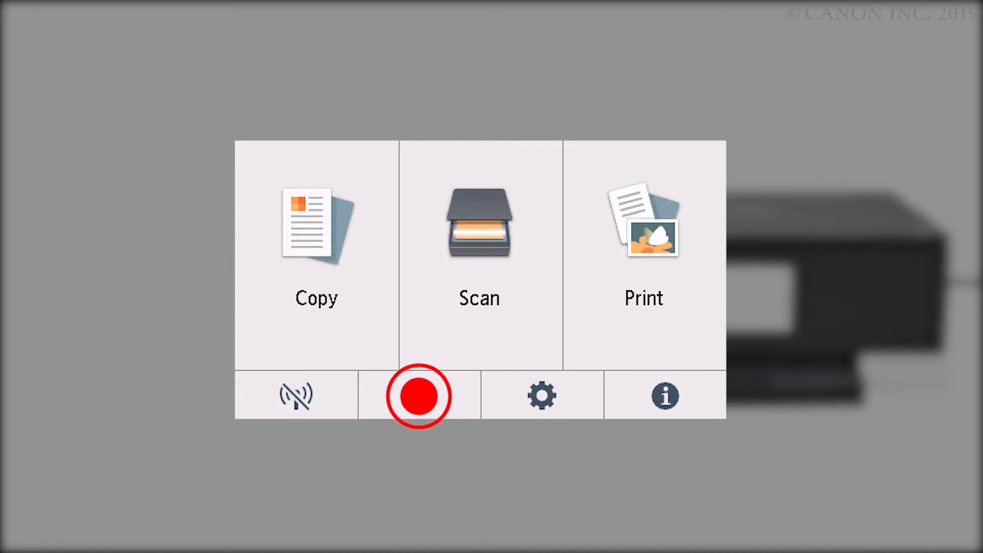
click(417, 396)
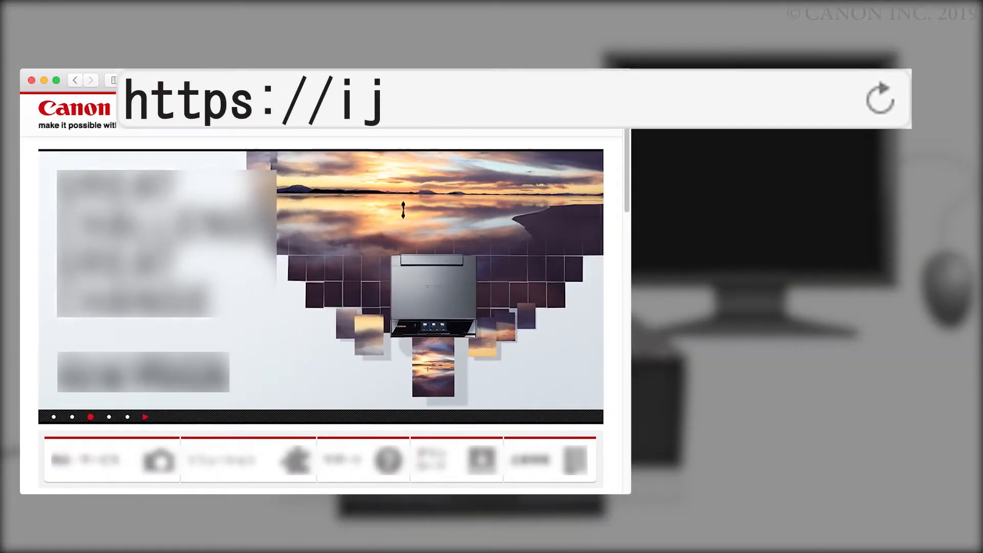
Go to ij.start.canon and enter the site's Set Up section
text(.start)
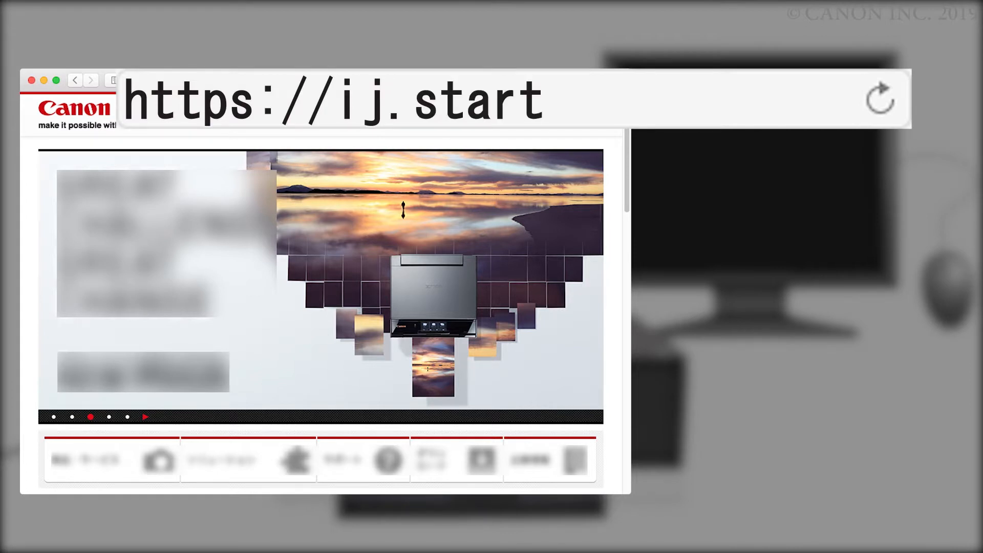
text(.canon)
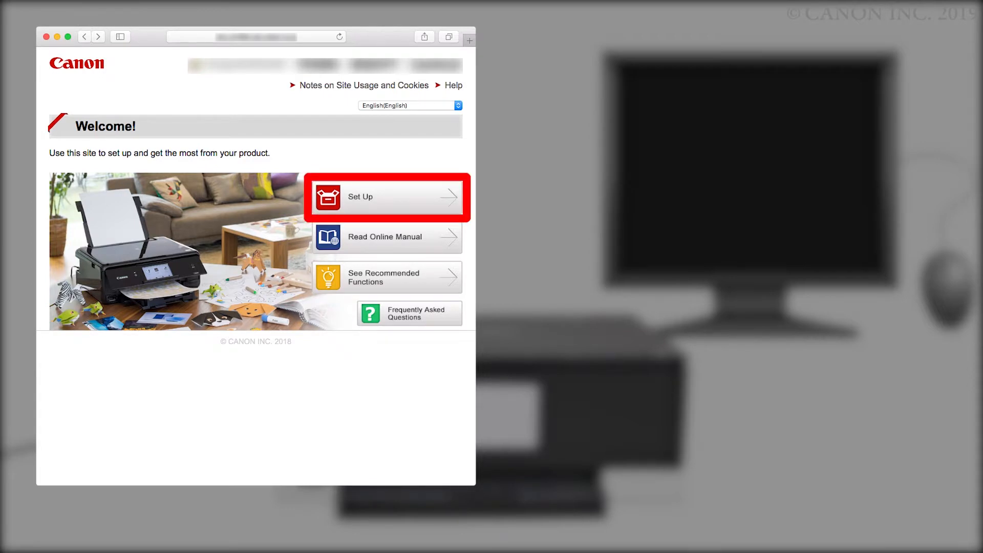
click(386, 196)
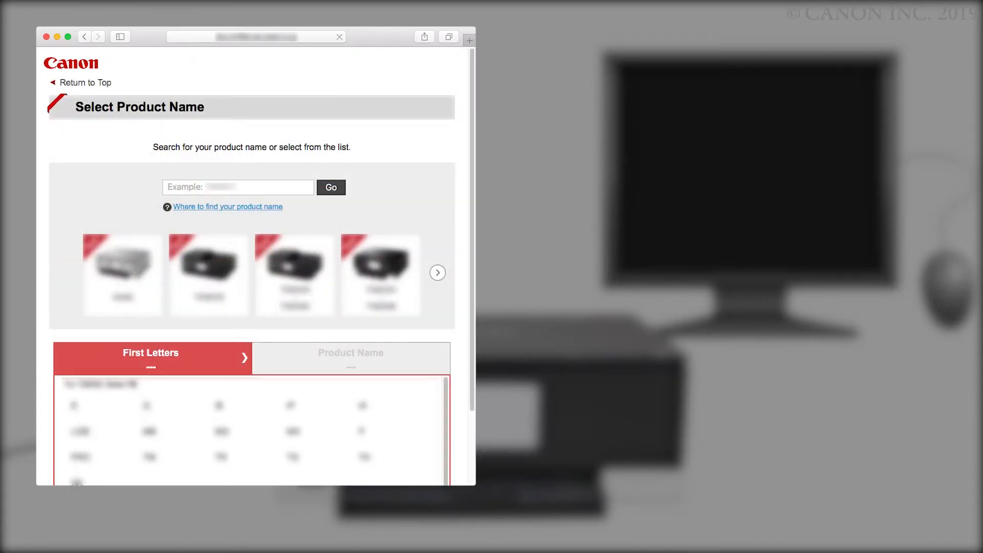
Search for the TS83 model name and reach its setup start page
click(239, 186)
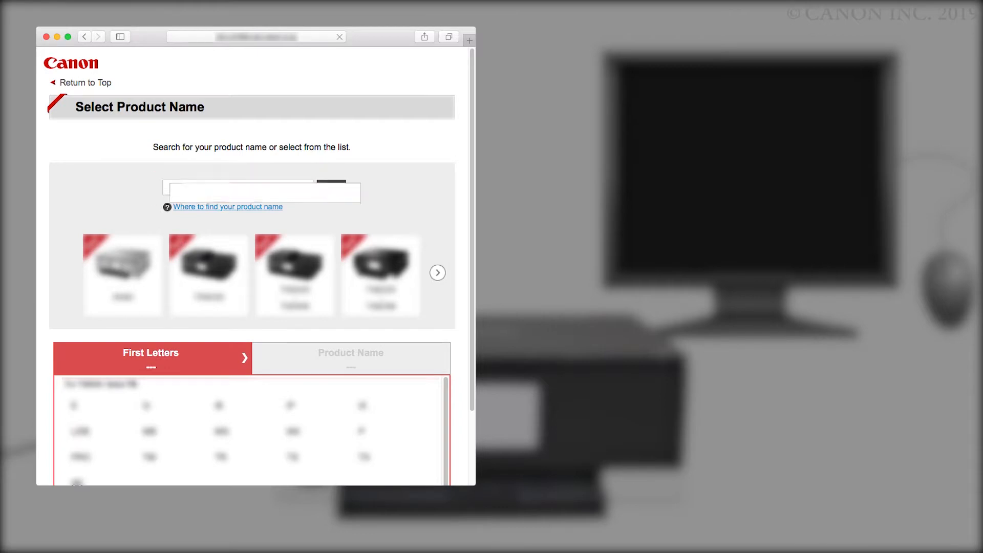
text(TS)
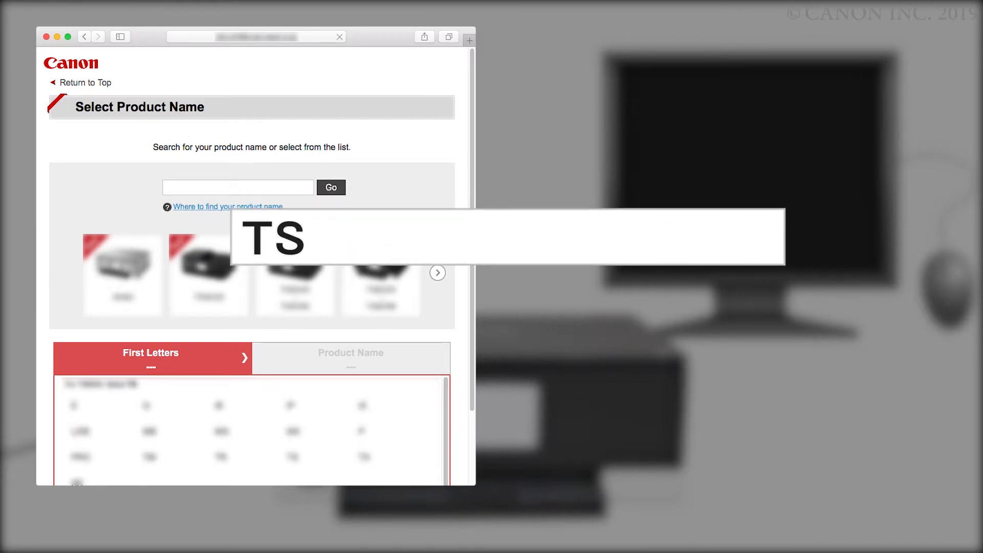
text(83)
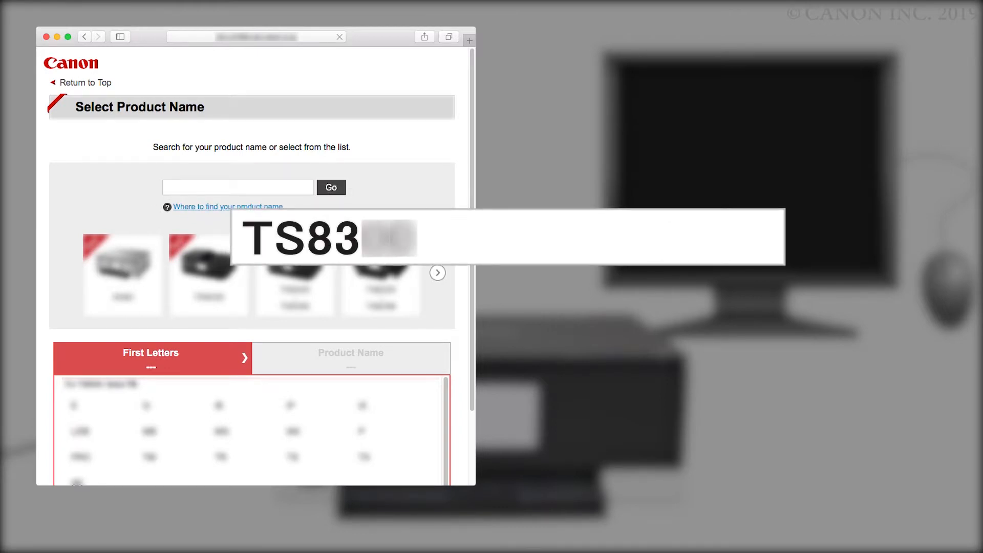
click(331, 186)
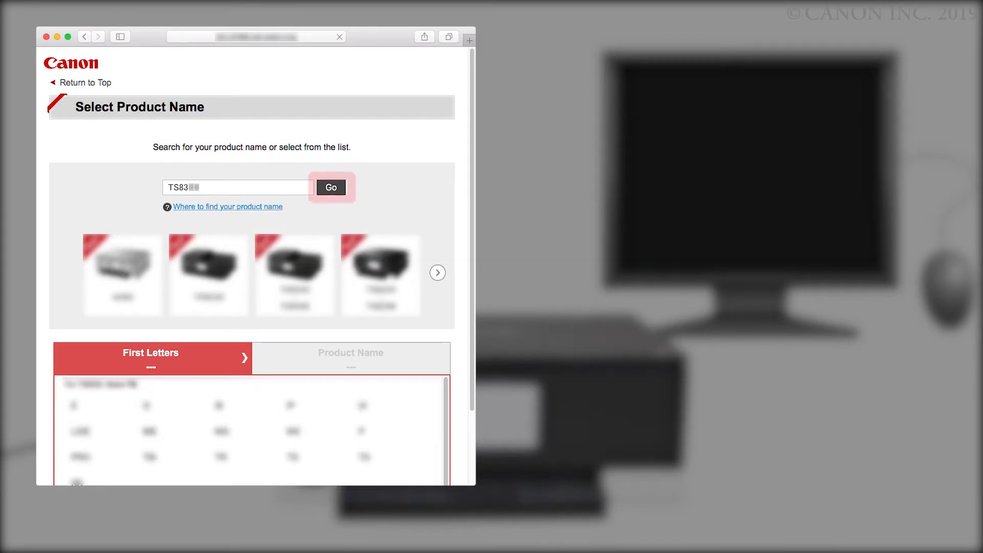
mouse_move(331, 186)
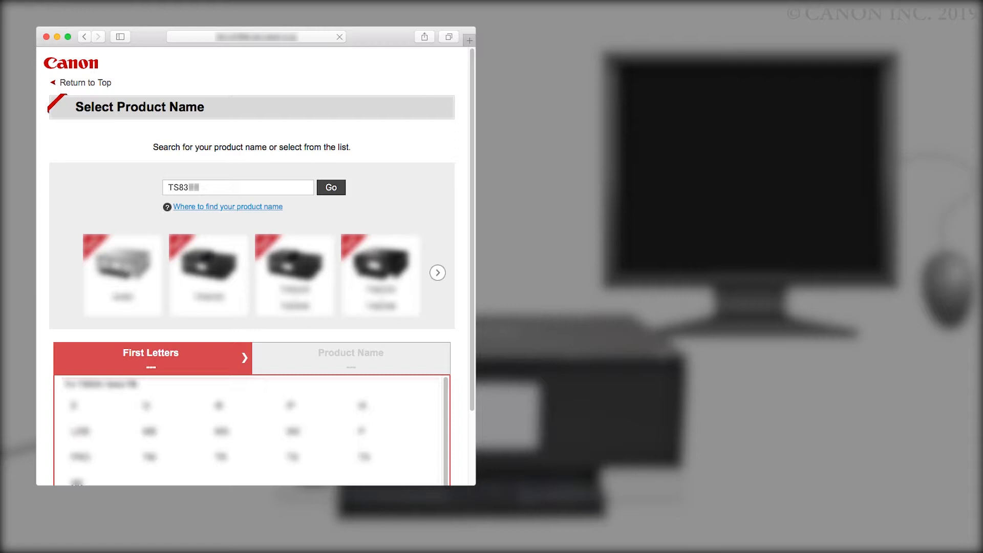
click(331, 187)
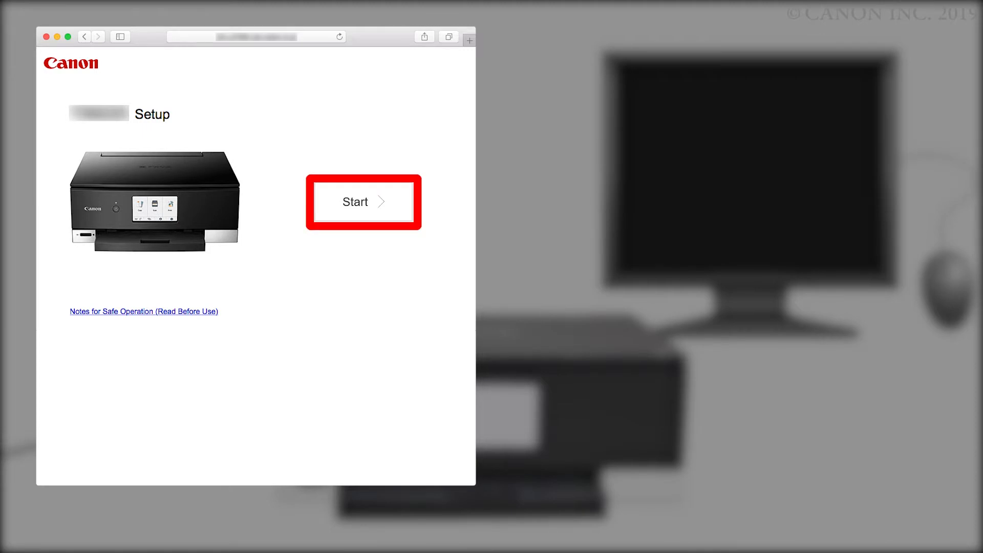
Pass the preparation guide, choose Connect and download the macOS setup software
click(362, 202)
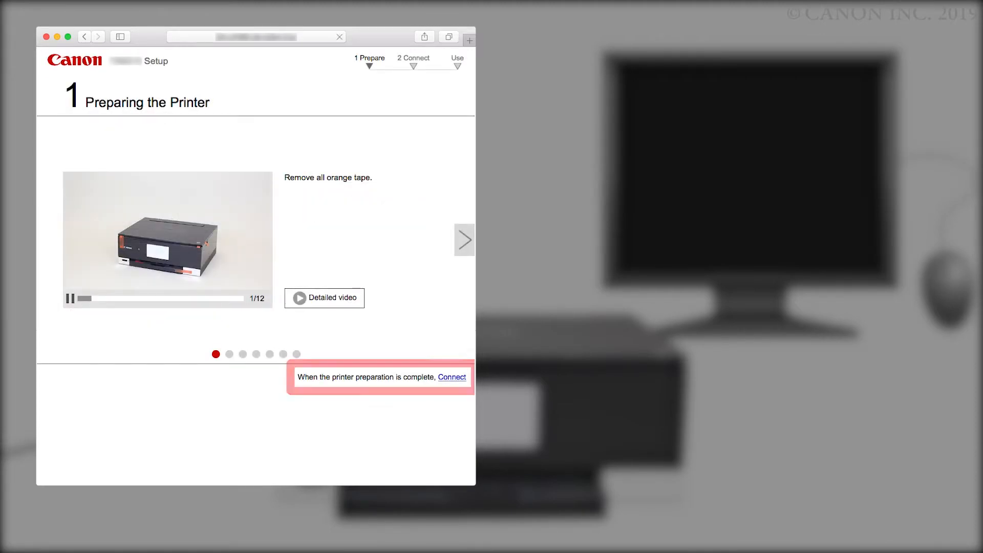
click(452, 377)
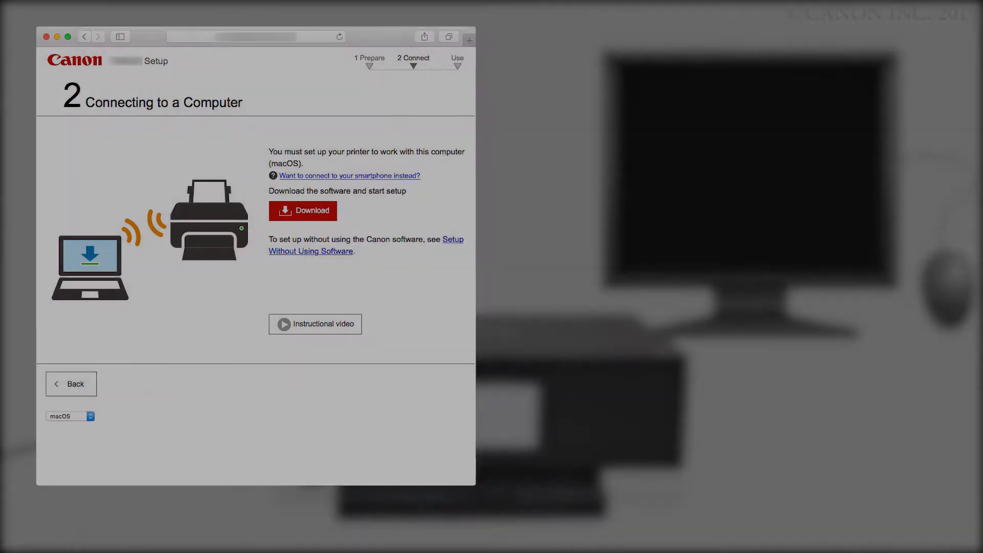
click(303, 210)
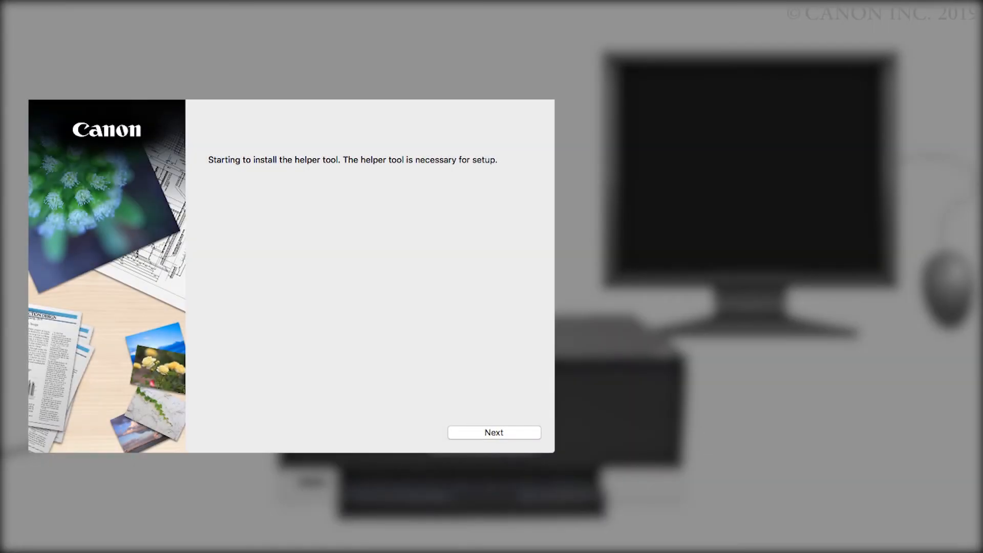
mouse_move(494, 433)
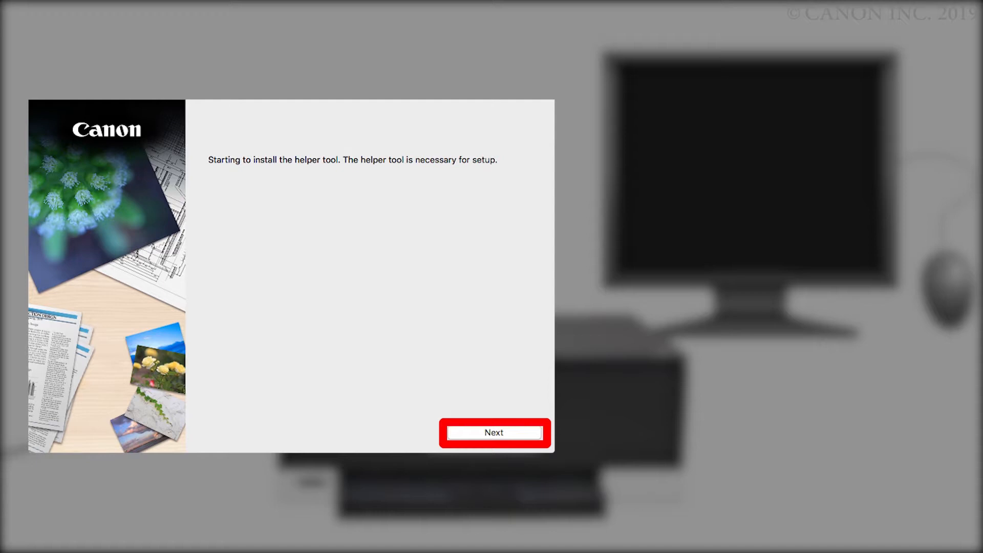
Install the required helper tool and choose Start Setup
click(493, 432)
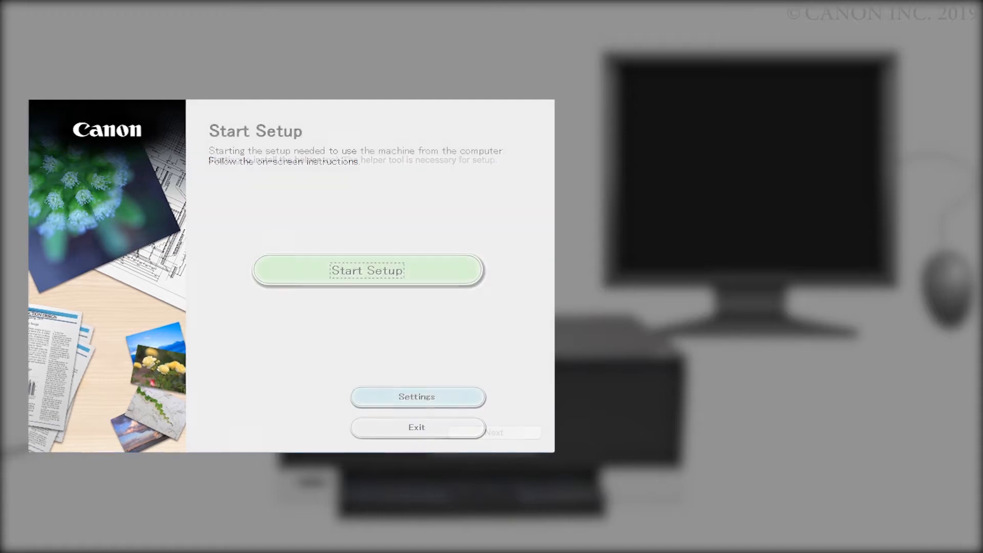
mouse_move(367, 270)
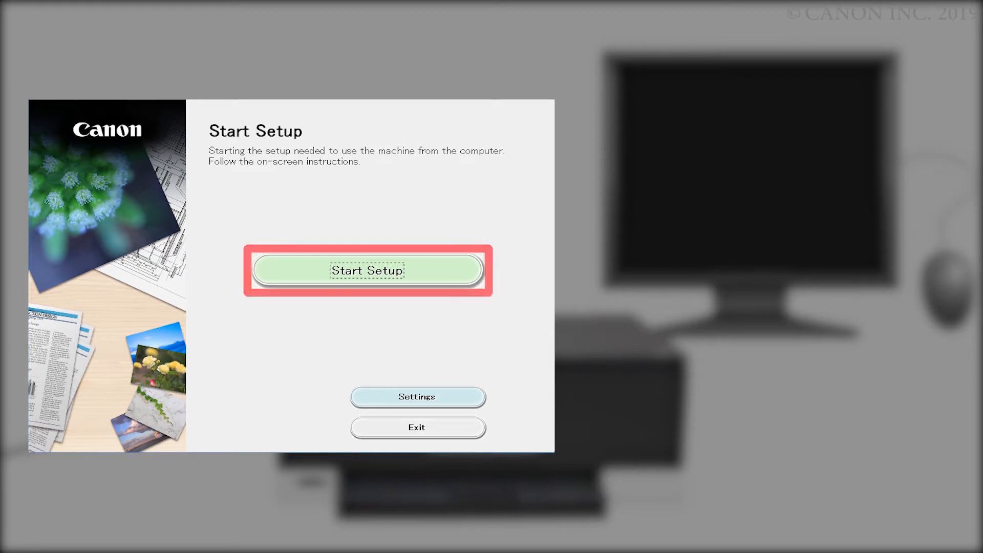
click(367, 270)
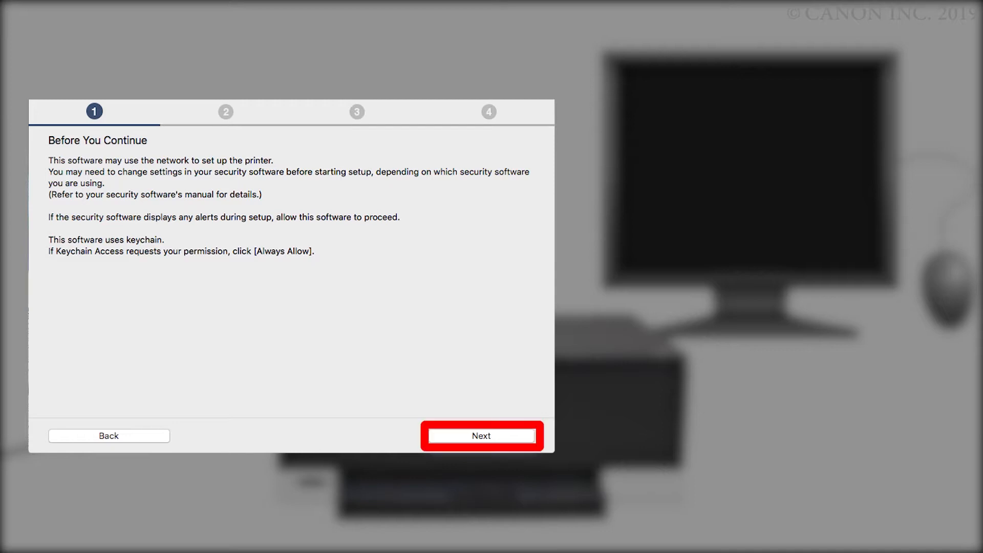
Acknowledge the security notice, accept the license and answer the product information sharing request
click(481, 435)
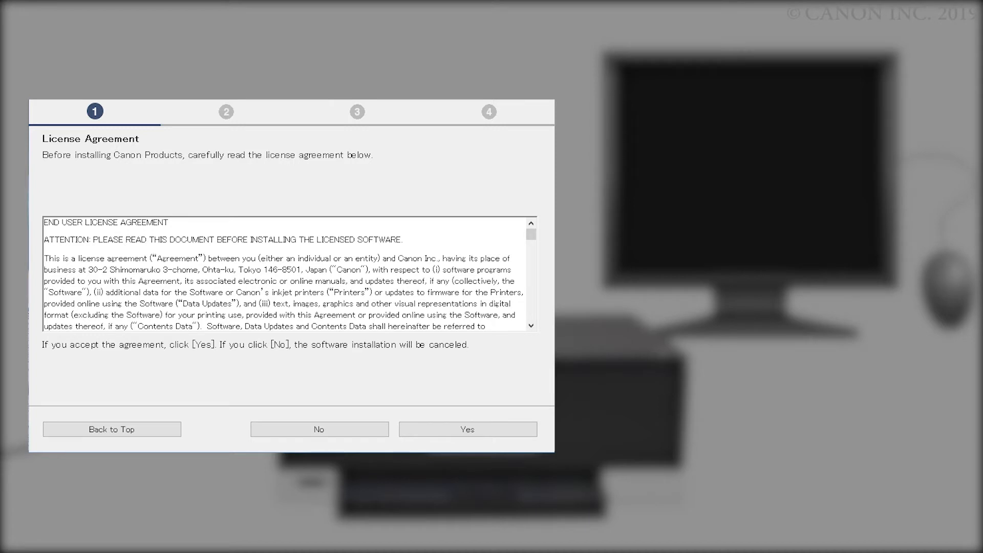
scroll(down, 3)
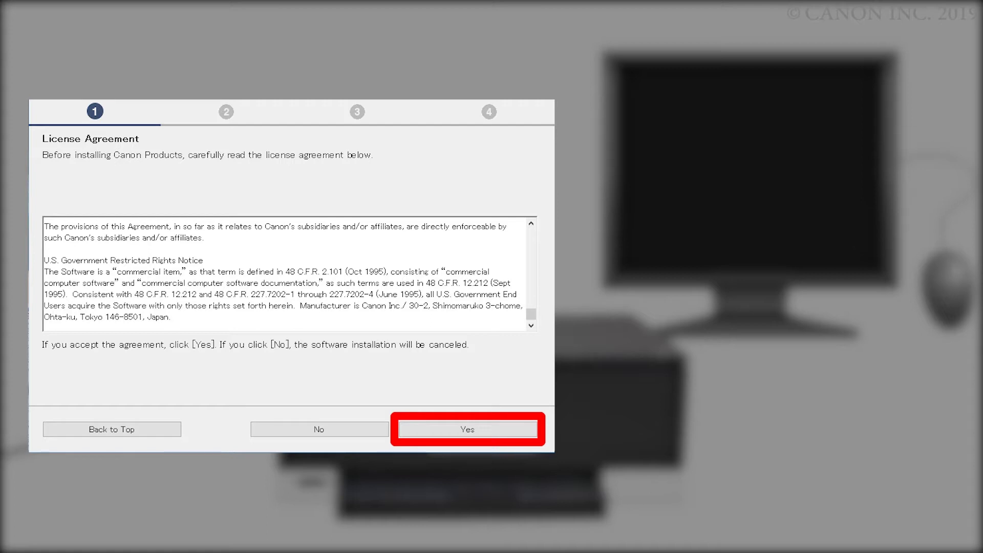
click(467, 429)
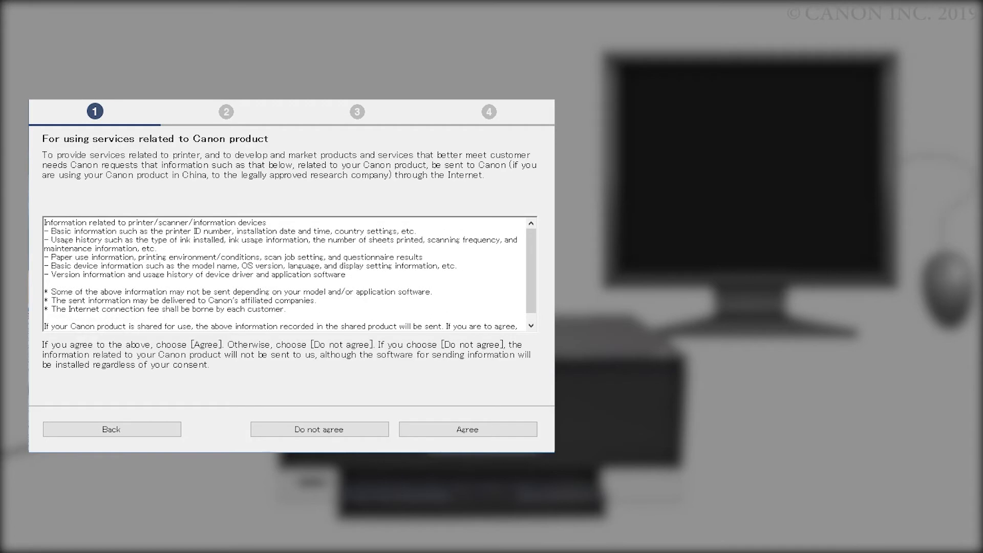
scroll(down, 3)
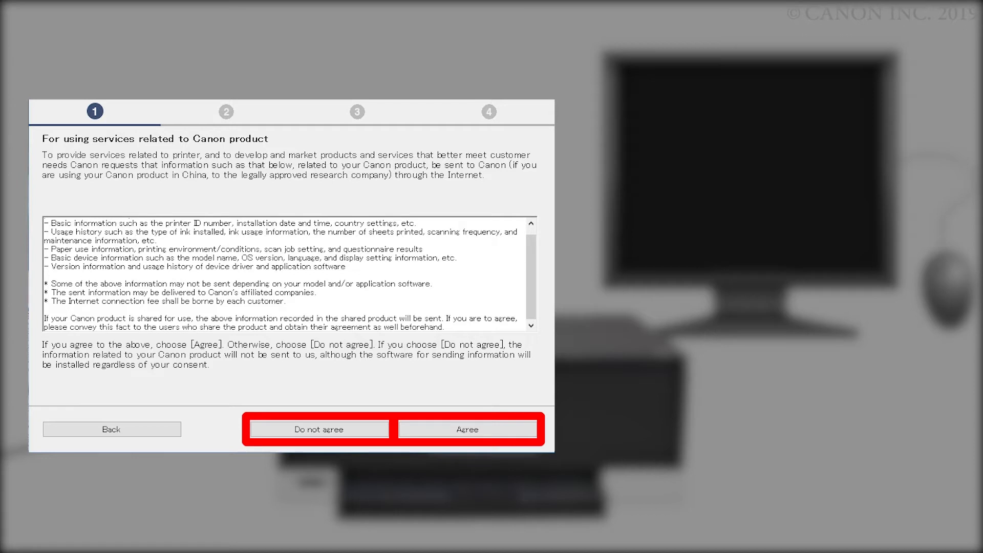
click(468, 429)
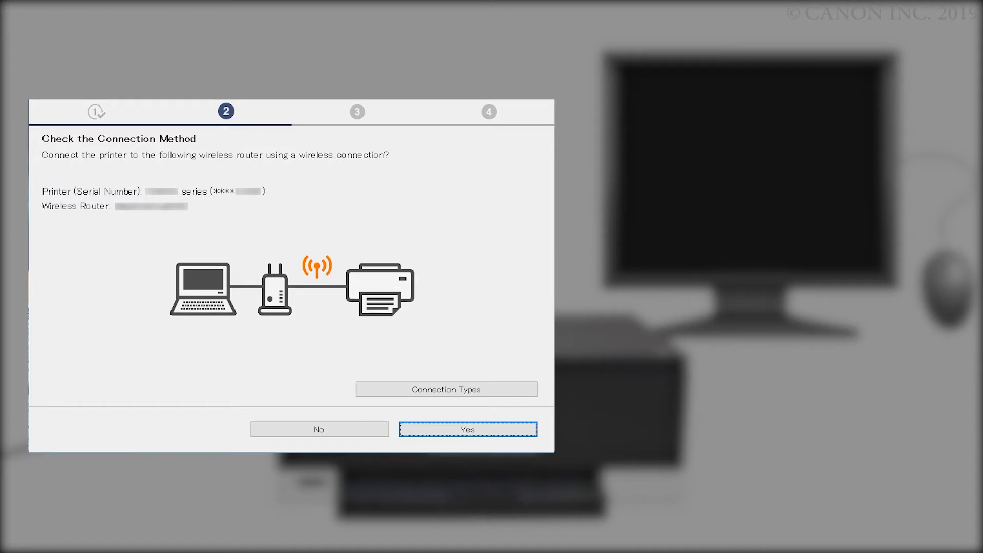
Confirm connecting through the wireless router and continue past Connection completed
click(467, 429)
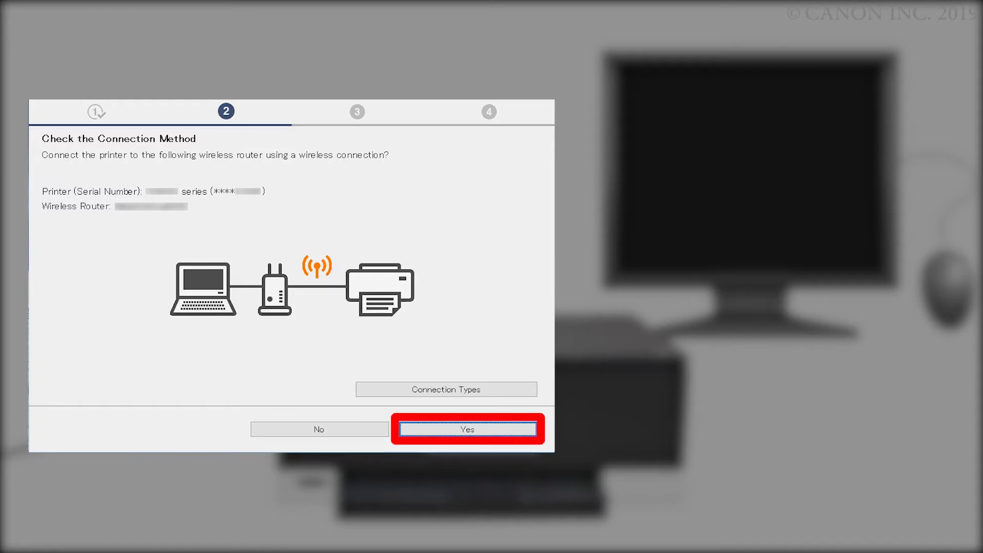
click(467, 429)
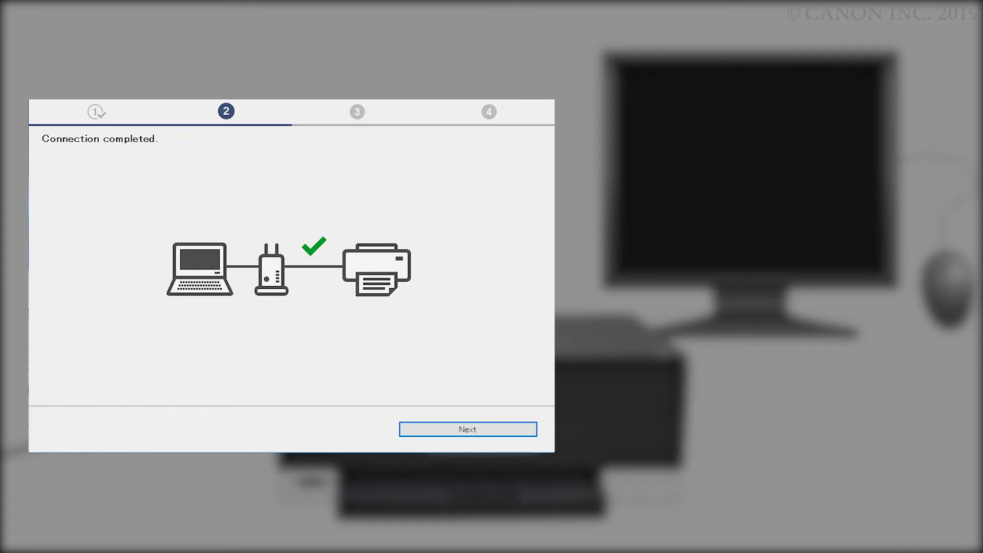
click(467, 429)
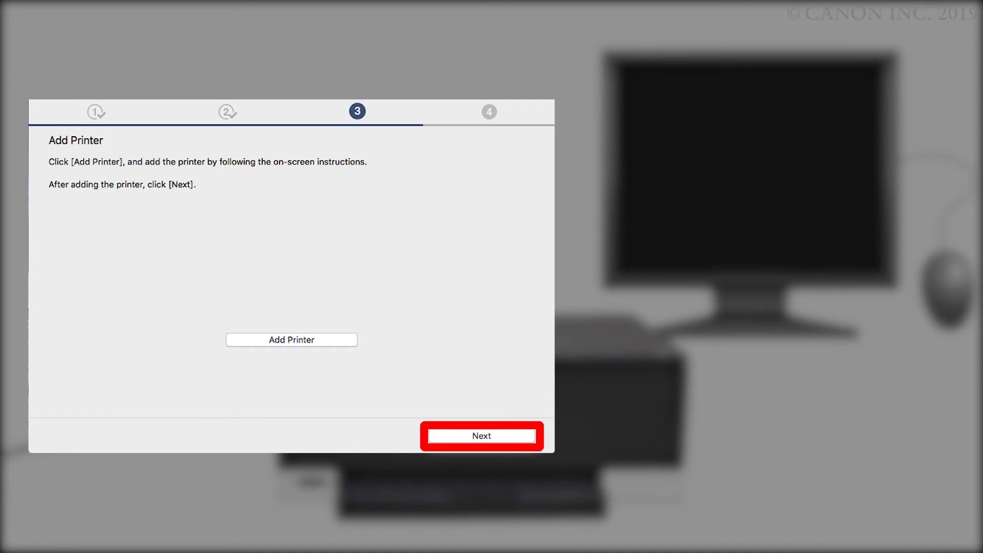
Add the printer, keep Set as default printer and reach the Continue online screen
click(482, 436)
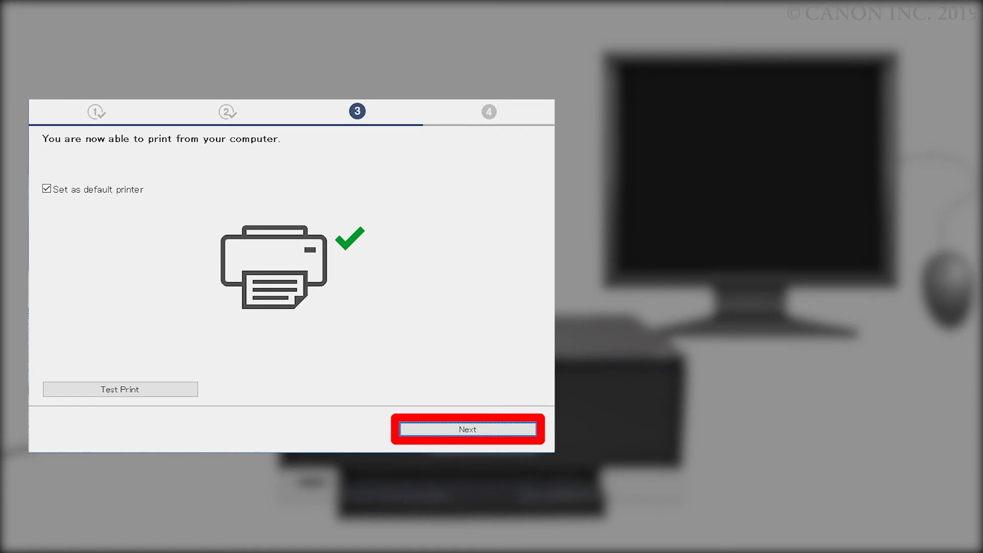
click(468, 429)
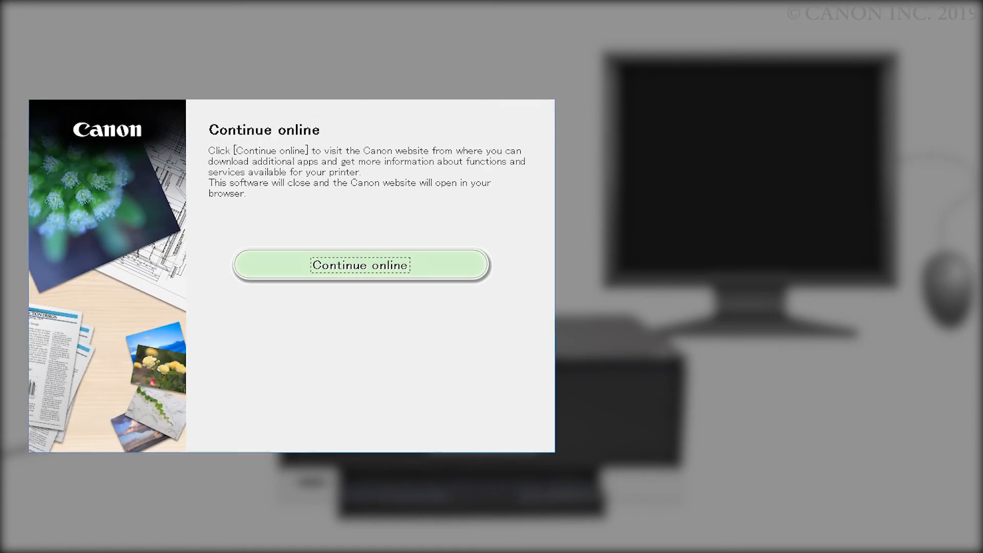